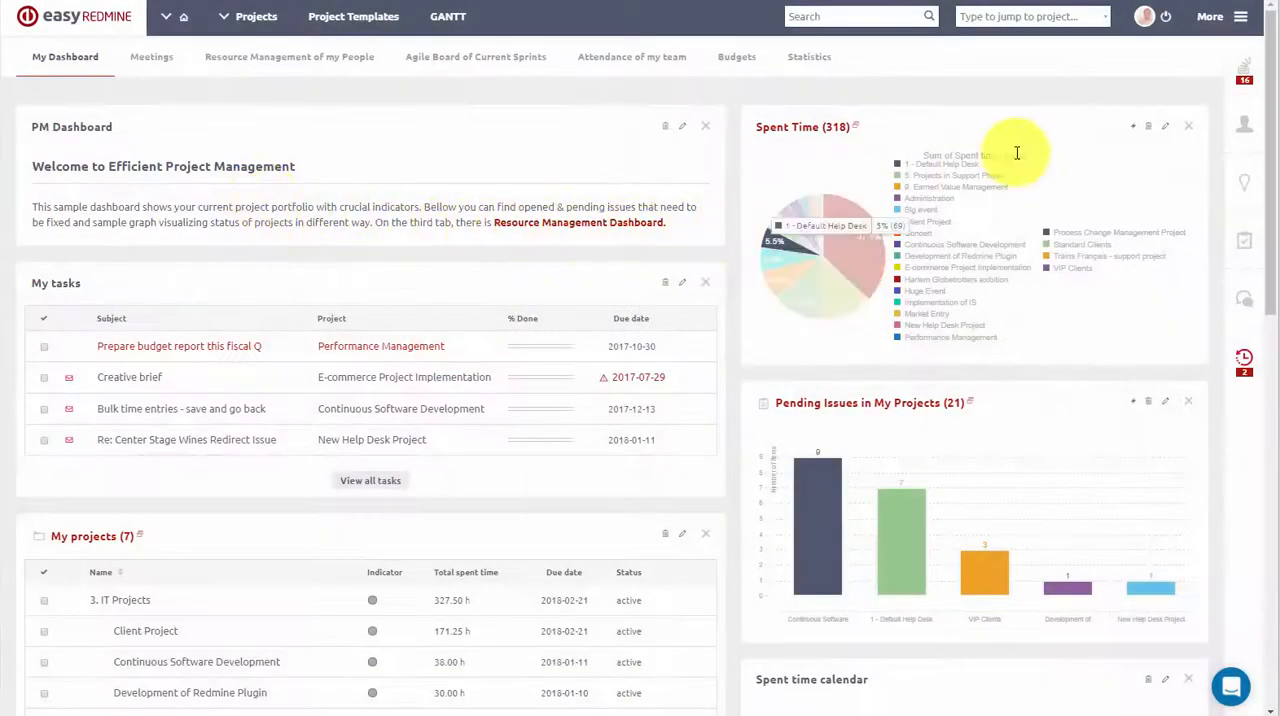
Open Easy Gantt from the More modules menu to view the project portfolio timeline.
{"action": "left_click", "coordinate": [1228, 16]}
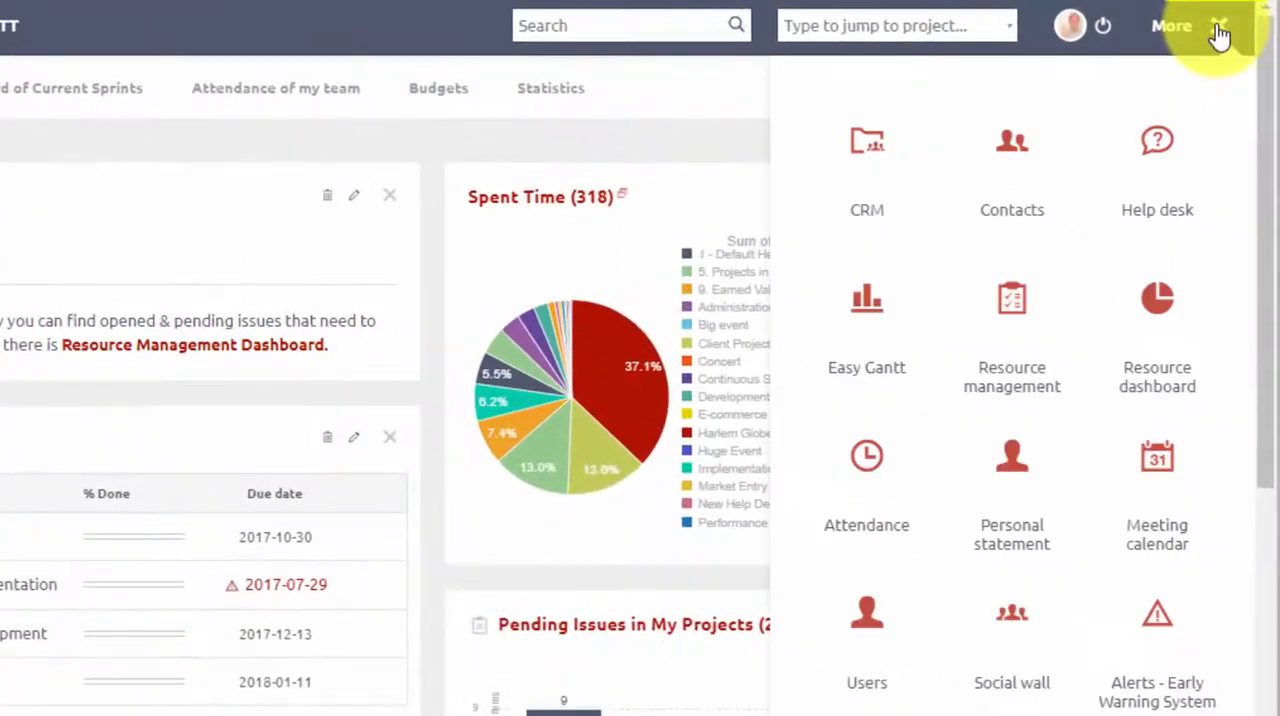
{"action": "mouse_move", "coordinate": [891, 367]}
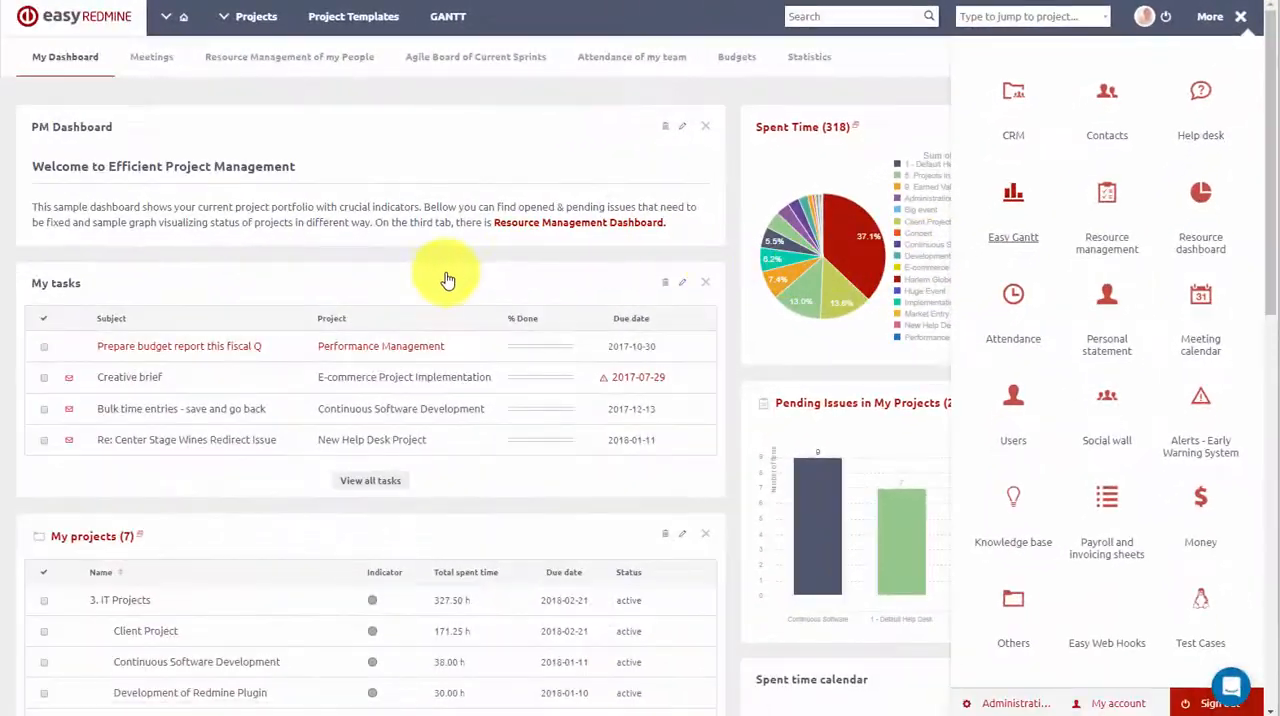
{"action": "left_click", "coordinate": [1013, 210]}
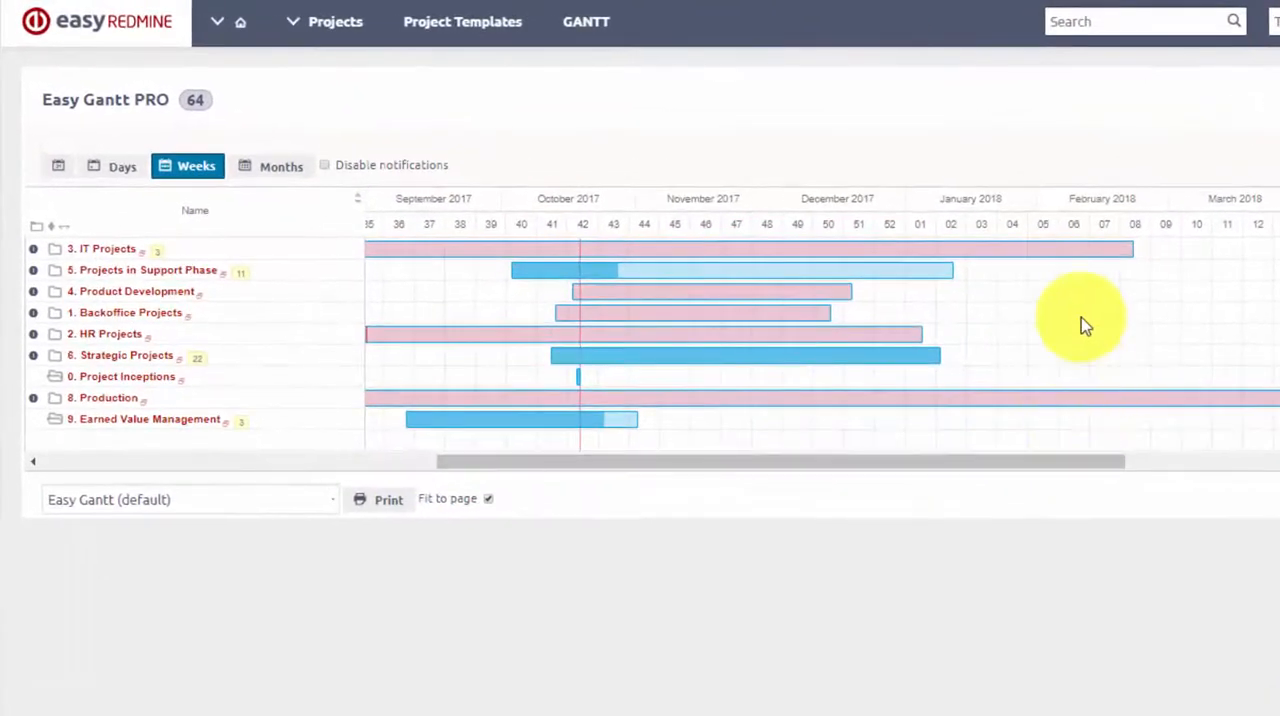
{"action": "mouse_move", "coordinate": [692, 362]}
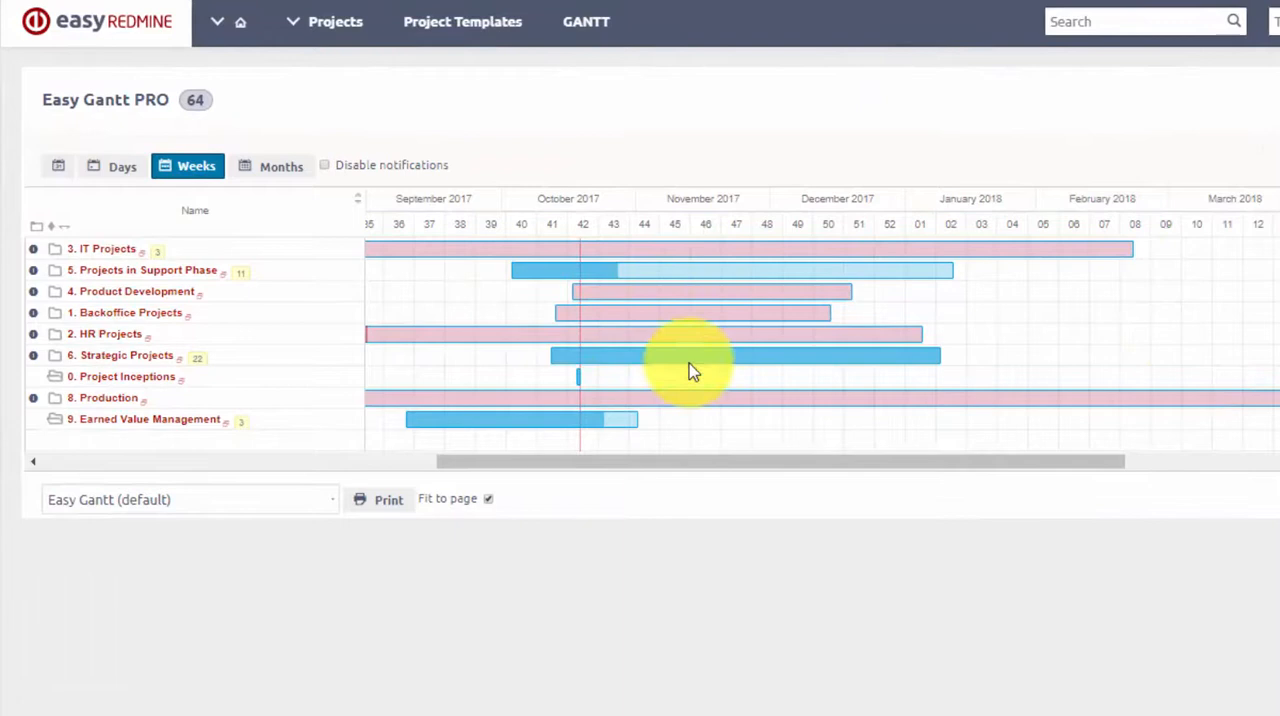
{"action": "mouse_move", "coordinate": [108, 262]}
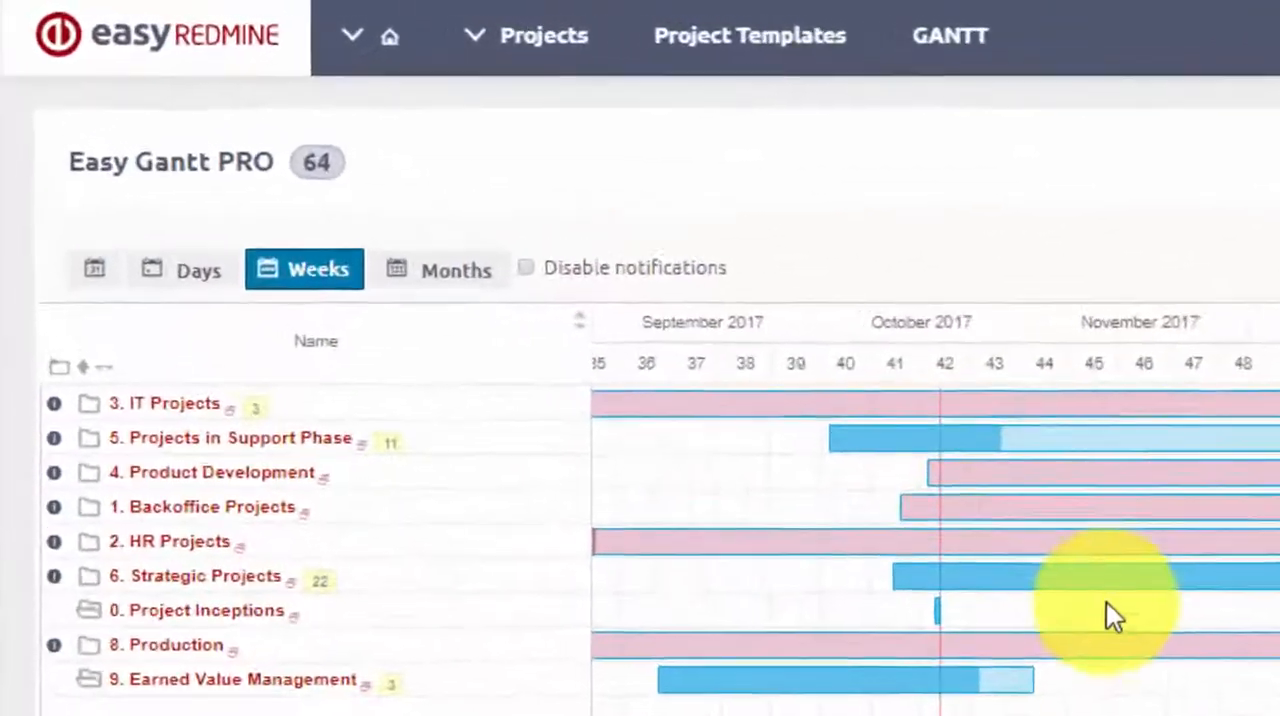
{"action": "left_click", "coordinate": [180, 270]}
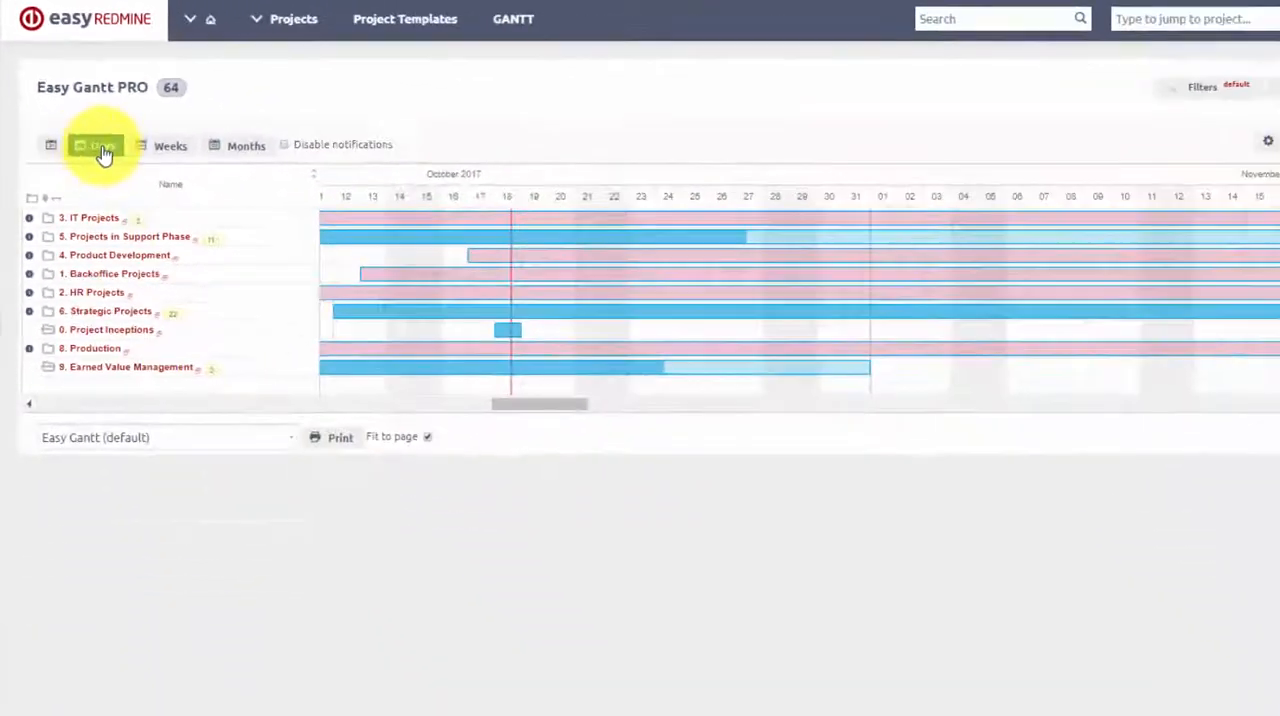
{"action": "left_click", "coordinate": [244, 145]}
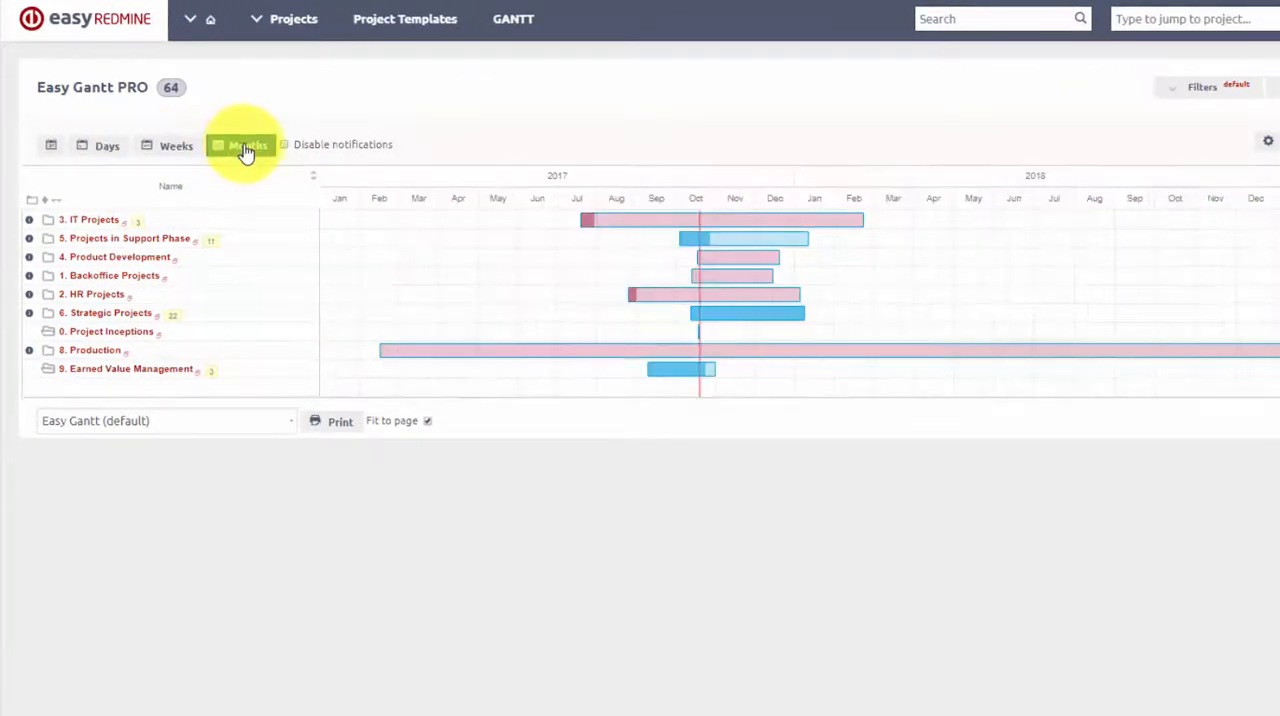
{"action": "left_click", "coordinate": [177, 156]}
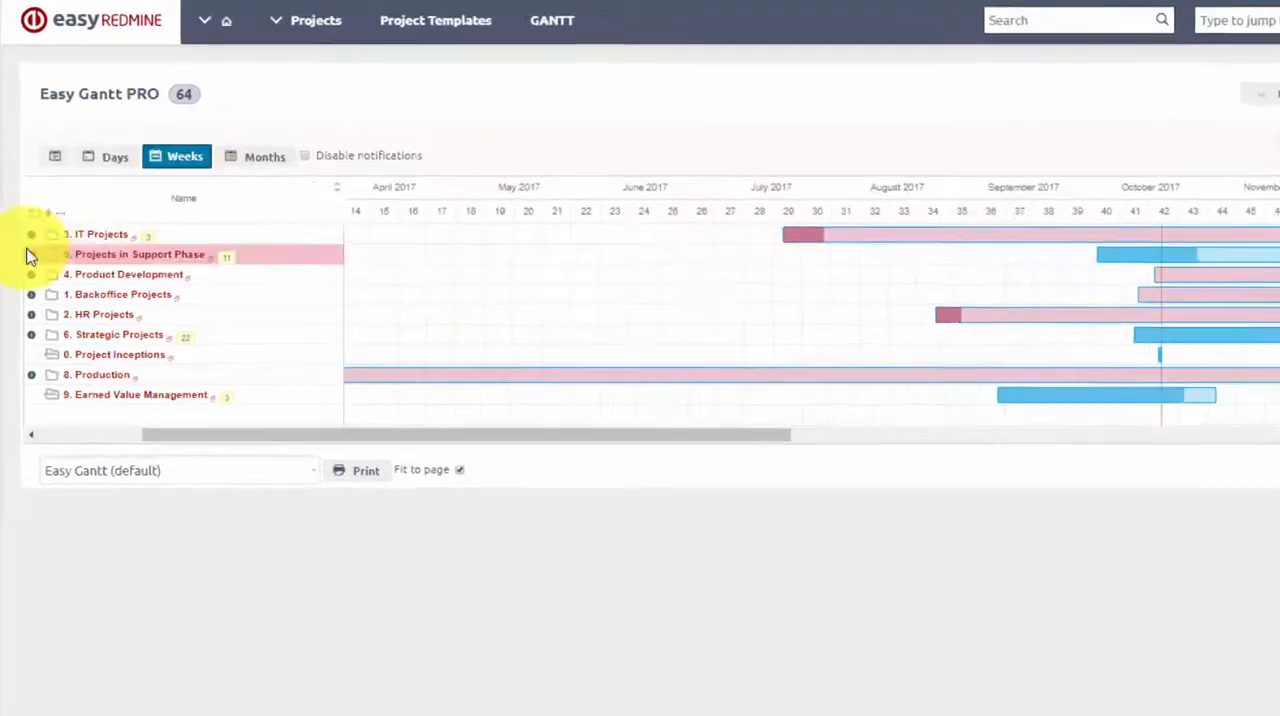
Expand IT Projects and Projects in Support Phase to show their sub-project bars.
{"action": "left_click", "coordinate": [51, 254]}
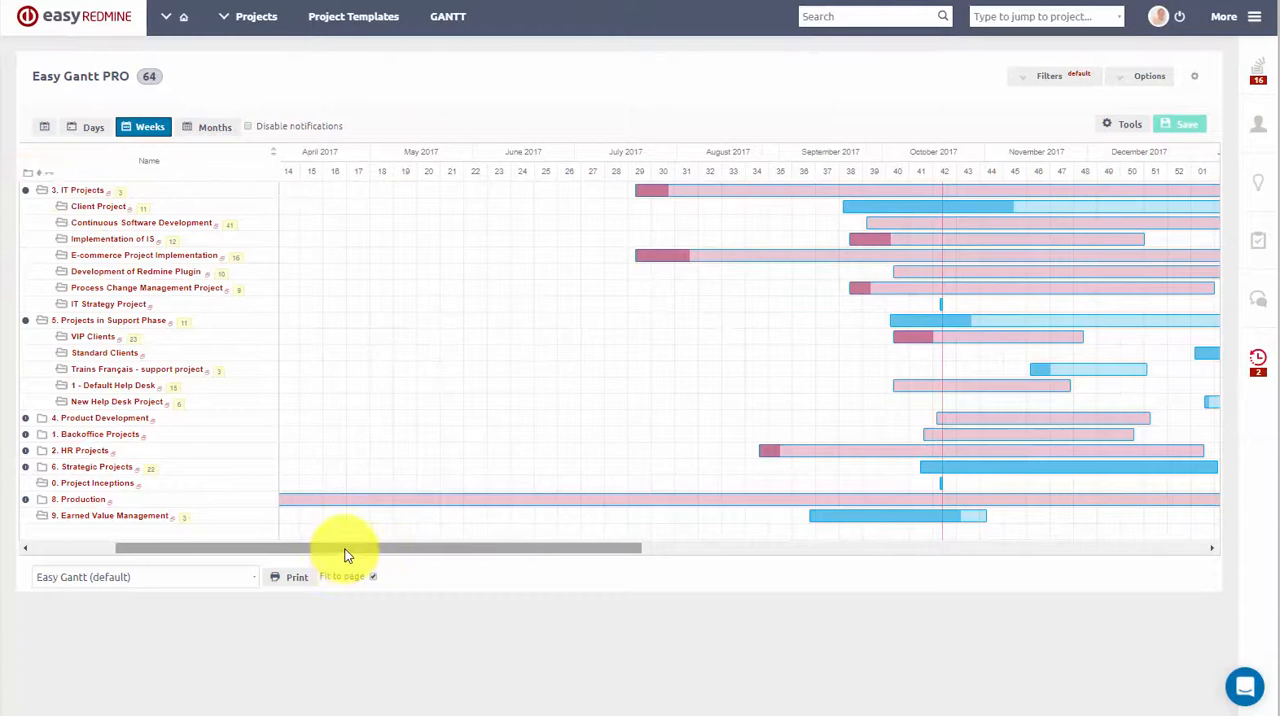
{"action": "left_click_drag", "start_coordinate": [375, 547], "coordinate": [700, 547]}
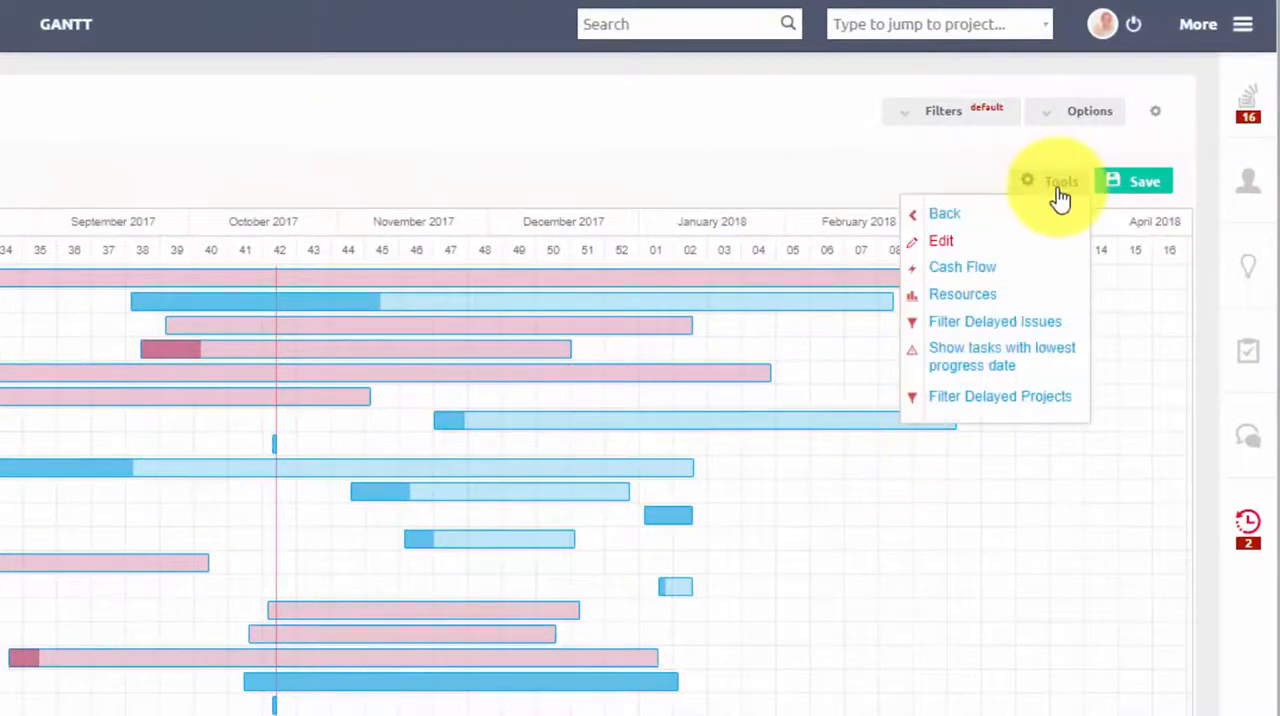
{"action": "mouse_move", "coordinate": [1000, 280]}
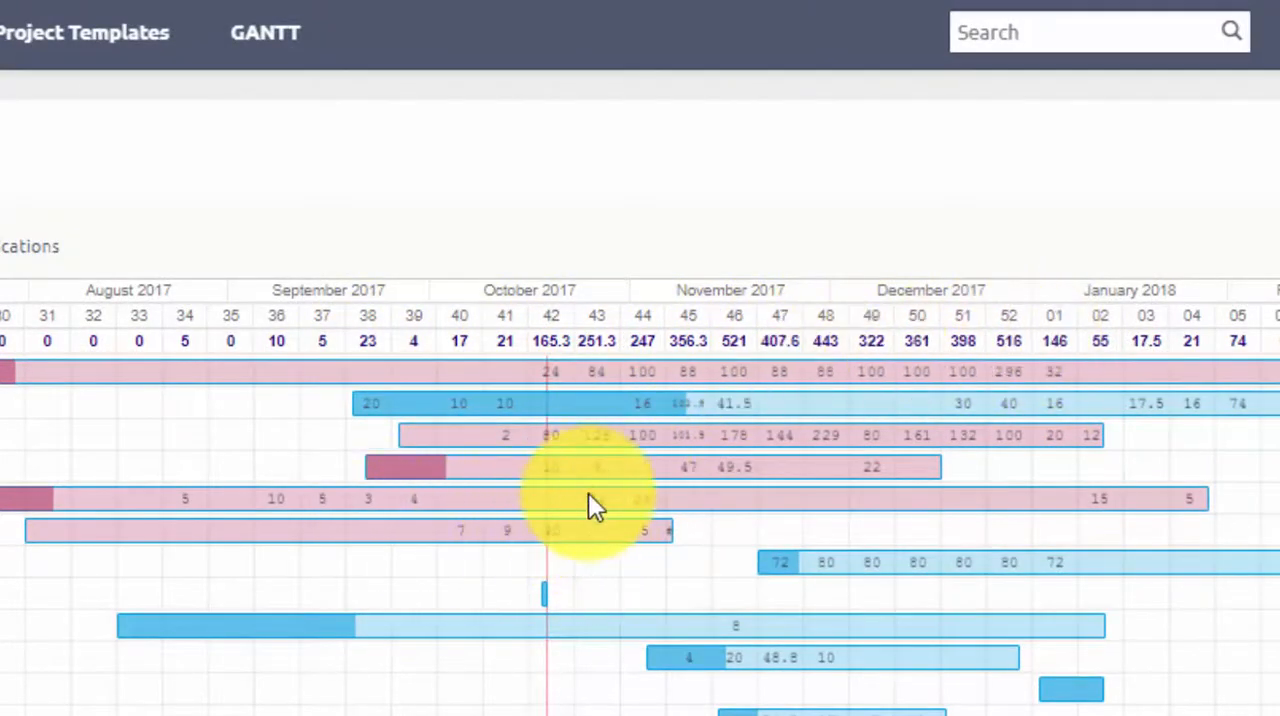
Turn on Resources from the Tools menu to show load figures and weekly totals.
{"action": "left_click", "coordinate": [1072, 168]}
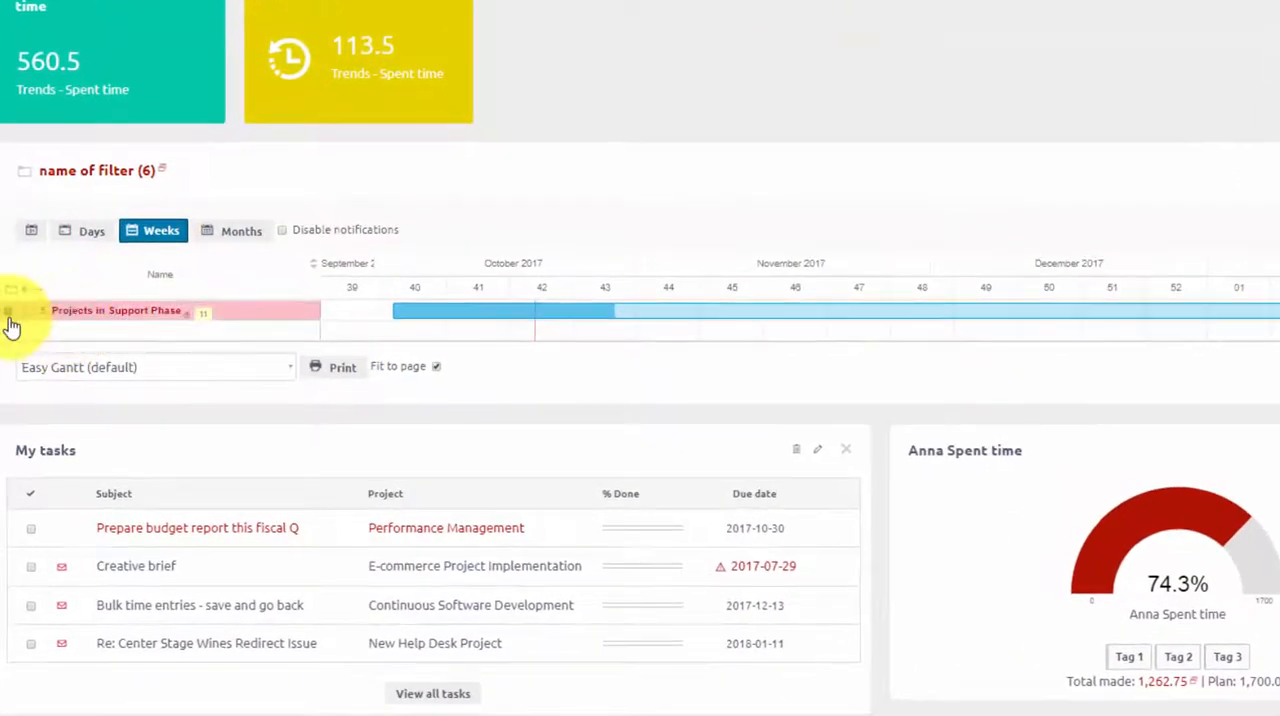
Expand Projects in Support Phase in the dashboard Gantt widget into its five sub-projects.
{"action": "left_click", "coordinate": [10, 310]}
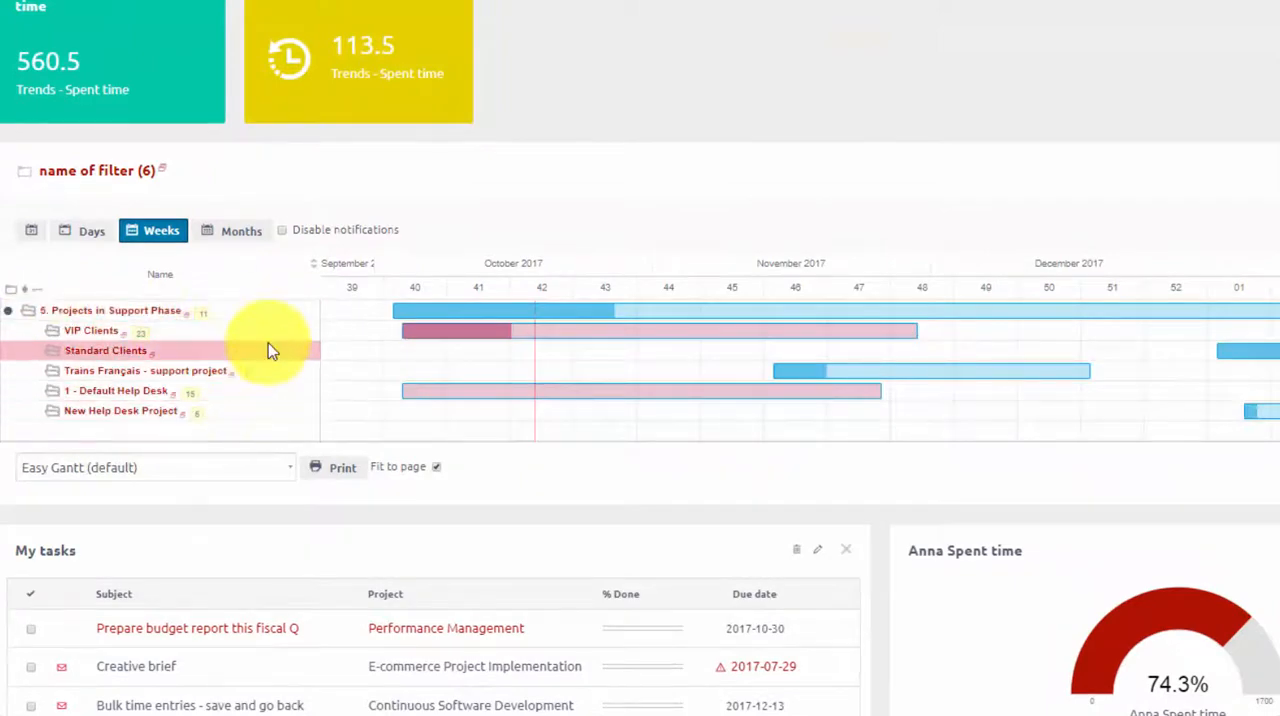